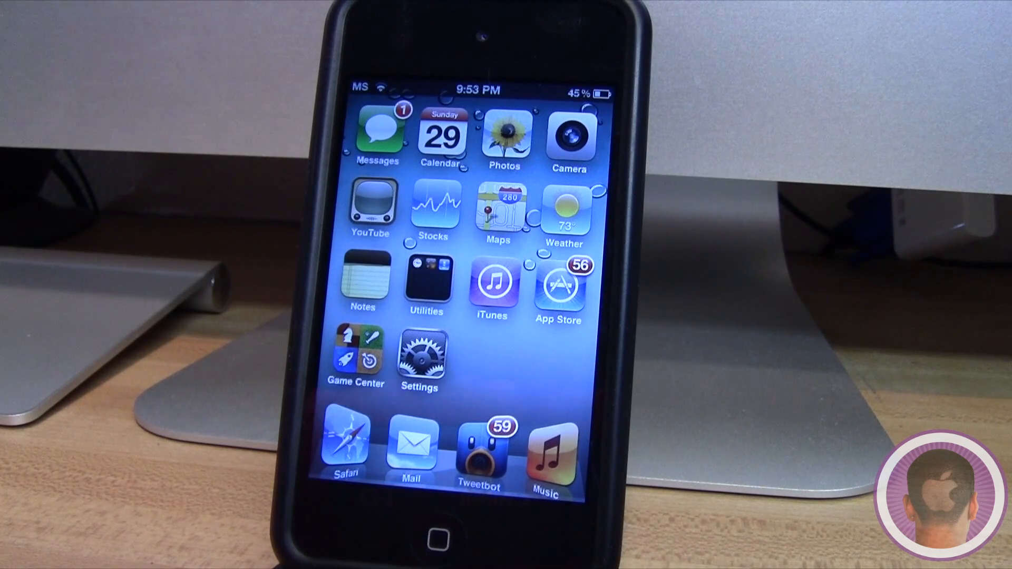
Move to the second home screen page that holds the SBSettings icon and app folders
scroll(left, 3)
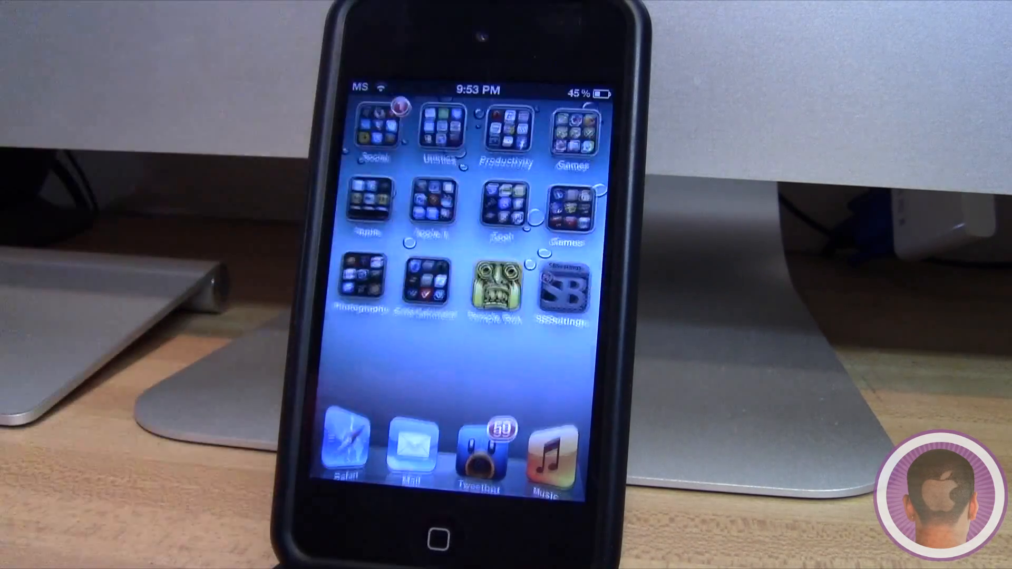
click(564, 290)
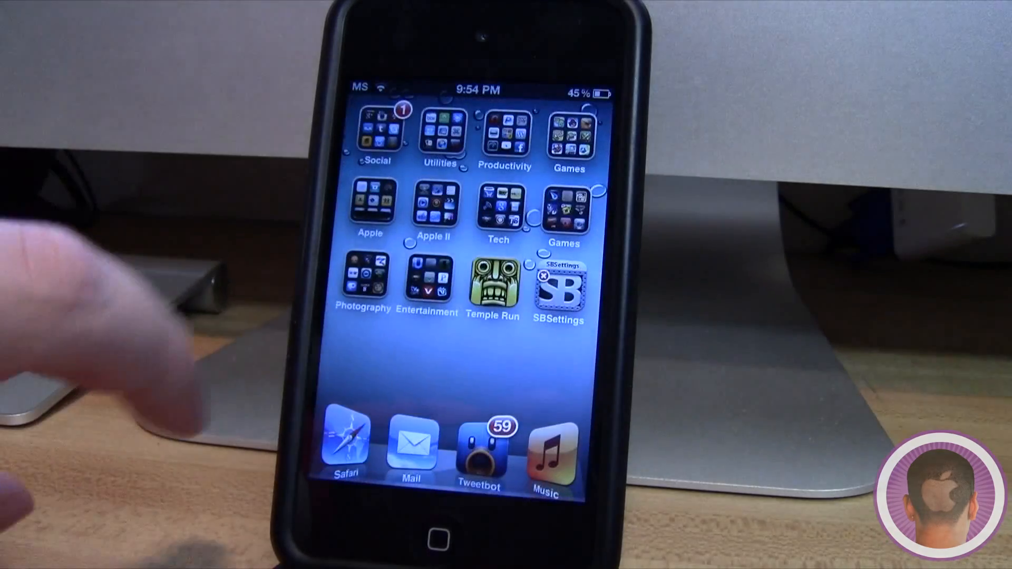
In Settings > Notifications > SBSettings, switch the Notification Center toggle ON
click(558, 290)
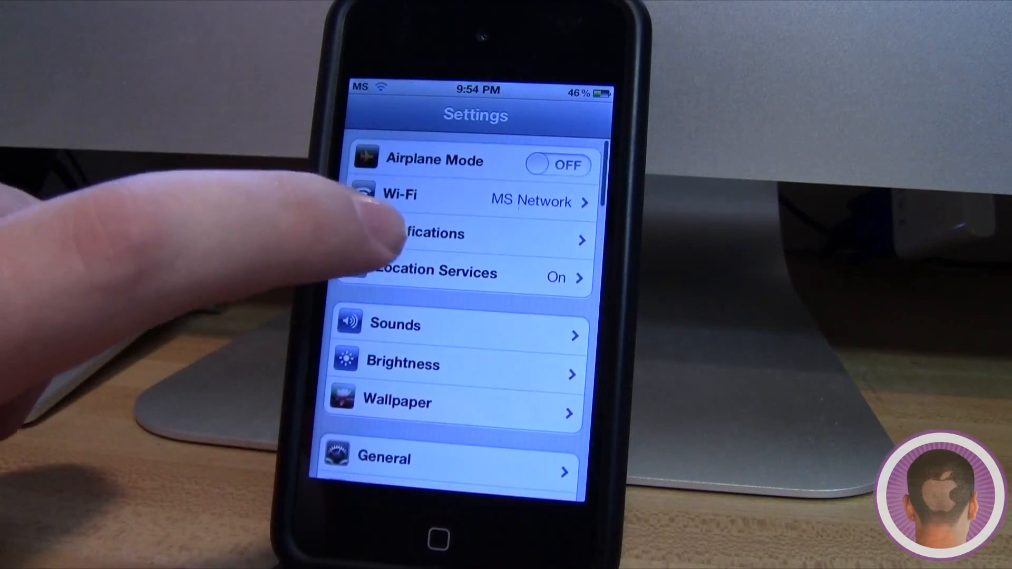
click(452, 233)
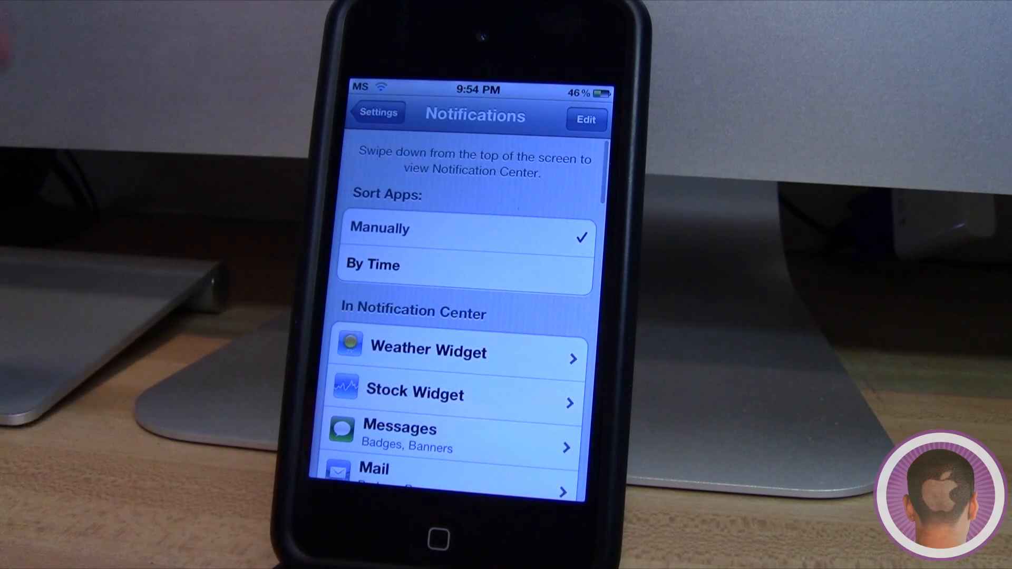
scroll(down, 3)
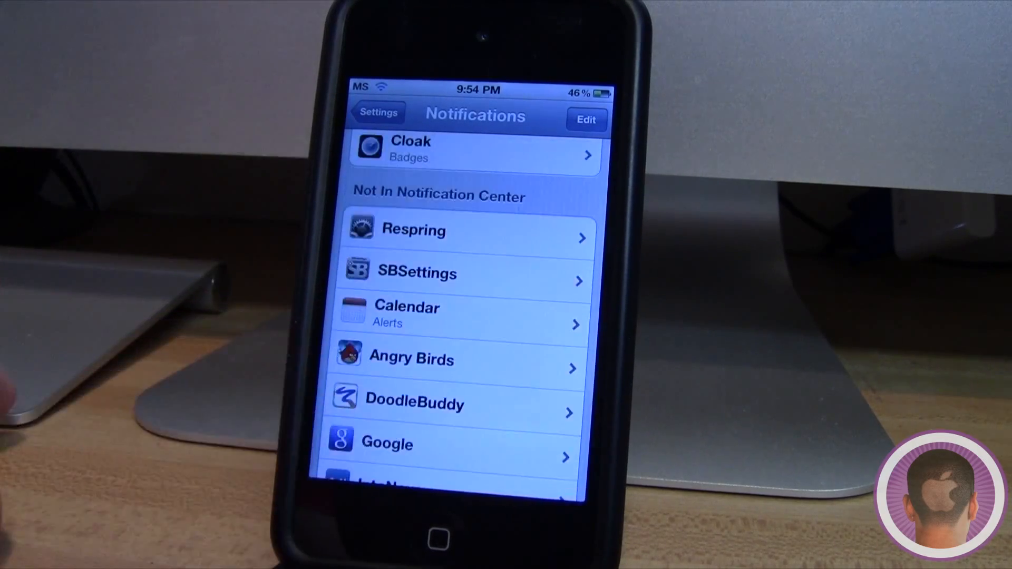
click(465, 273)
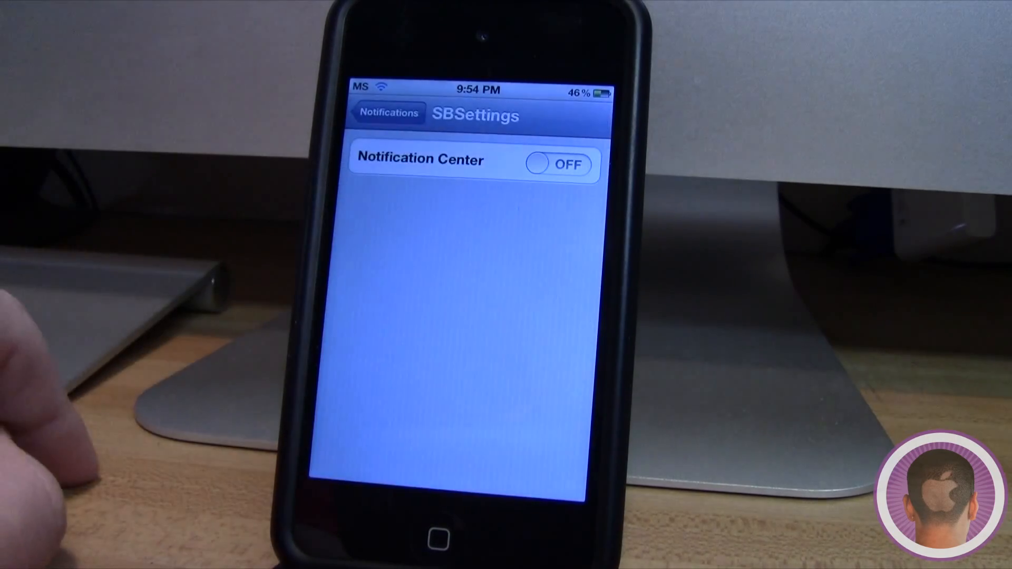
click(558, 164)
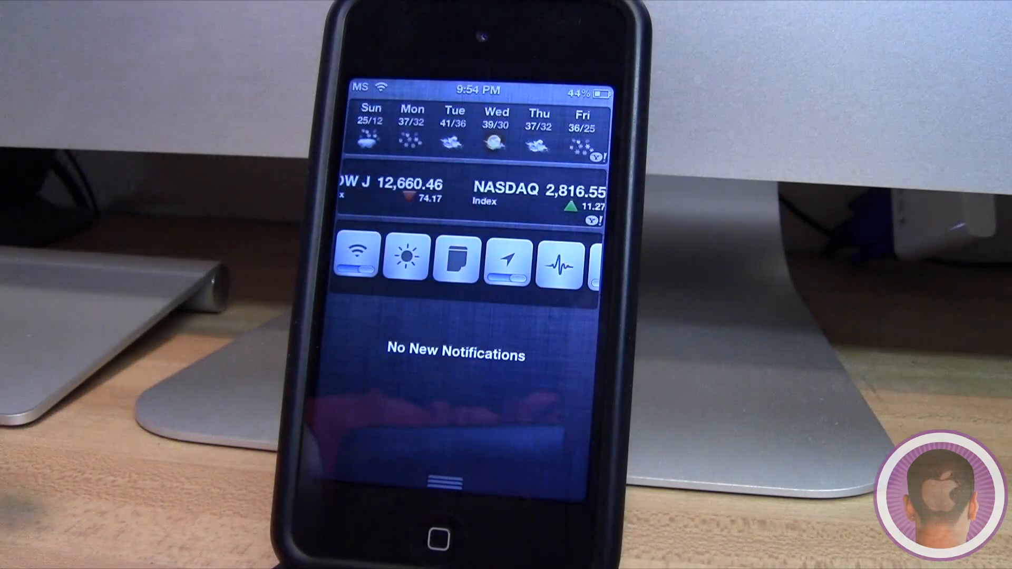
Reveal the SBSettings toggle row beneath the stock ticker in Notification Center
scroll(left, 3)
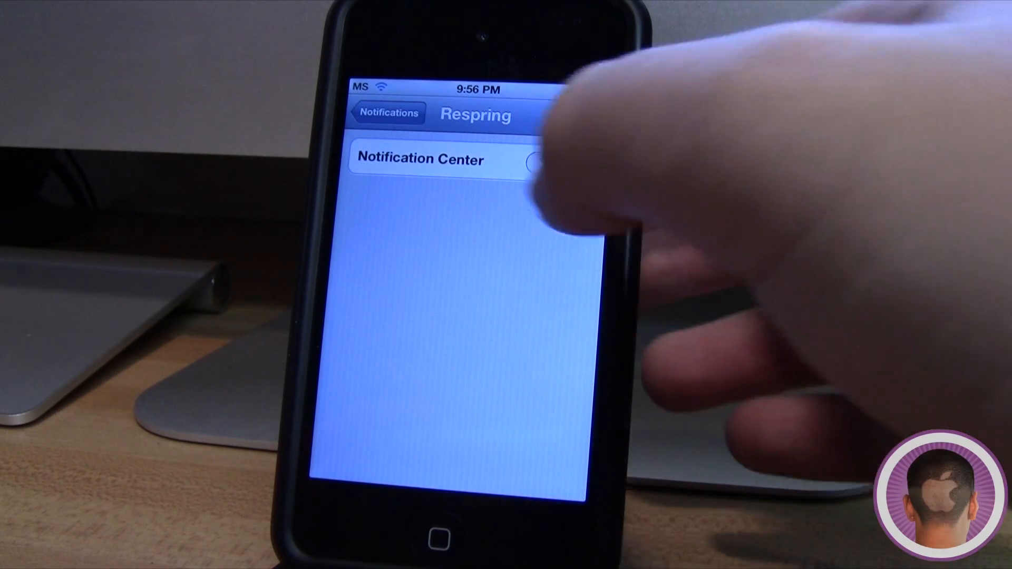
Switch Respring's Notification Center toggle ON and return to the Notifications list
click(558, 163)
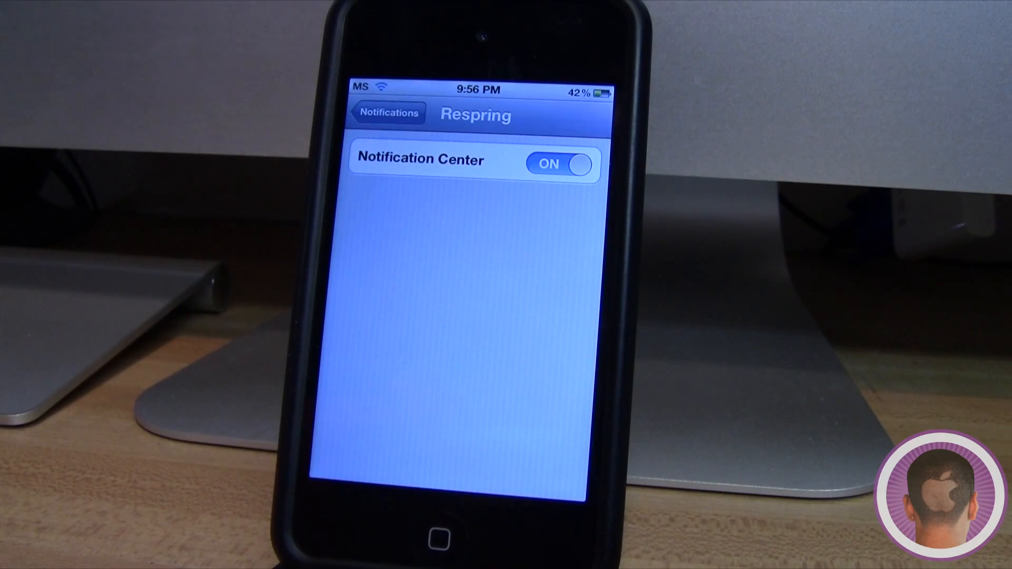
click(387, 112)
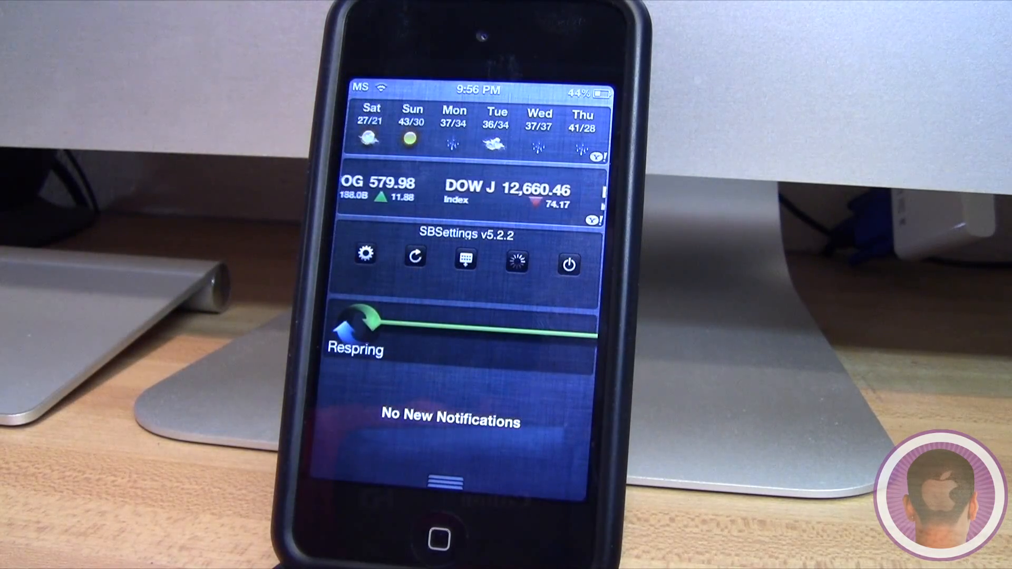
Swipe through the stock ticker to show the Respring slider under the SBSettings v5.2.2 row
scroll(left, 3)
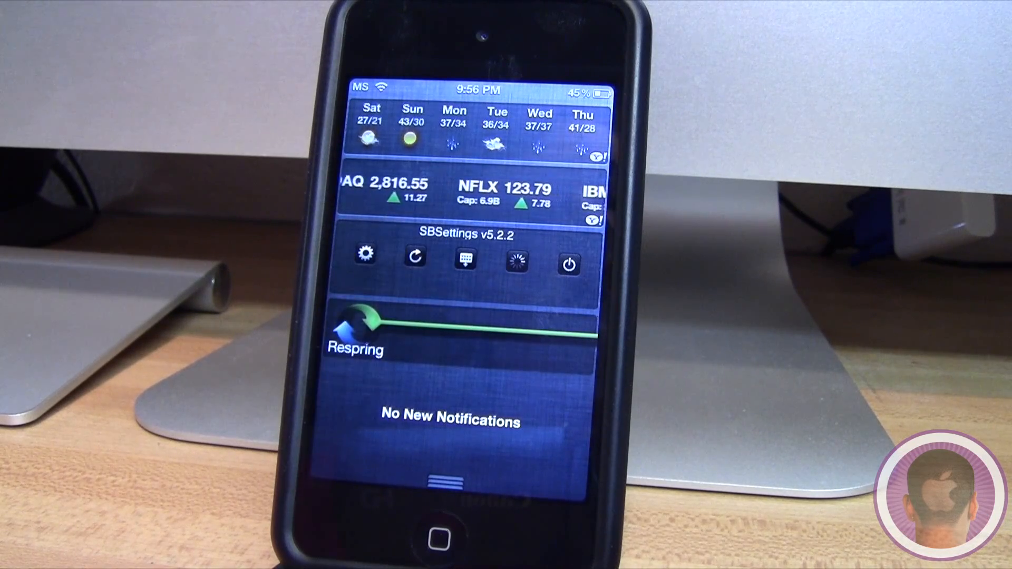
scroll(left, 3)
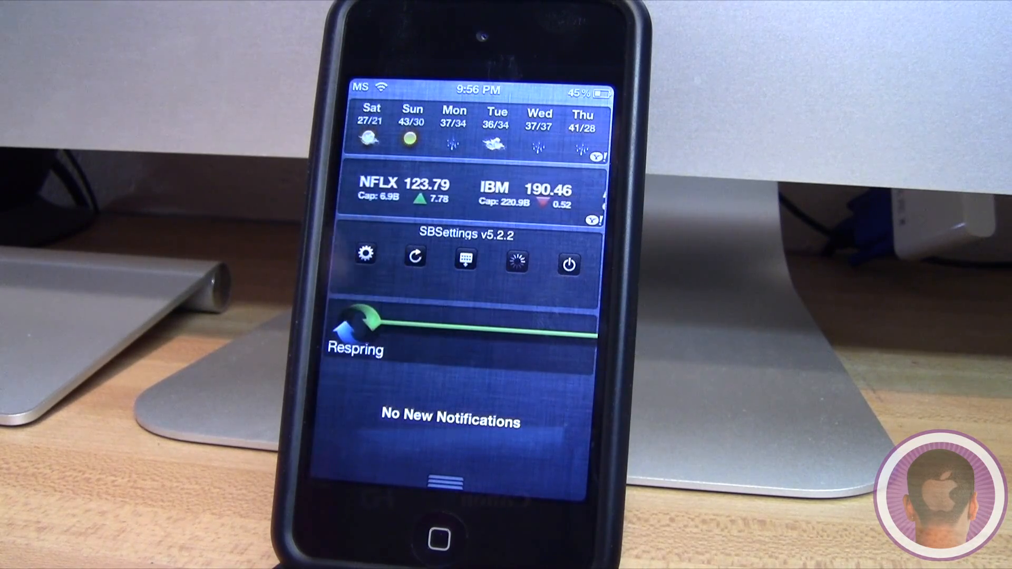
scroll(left, 3)
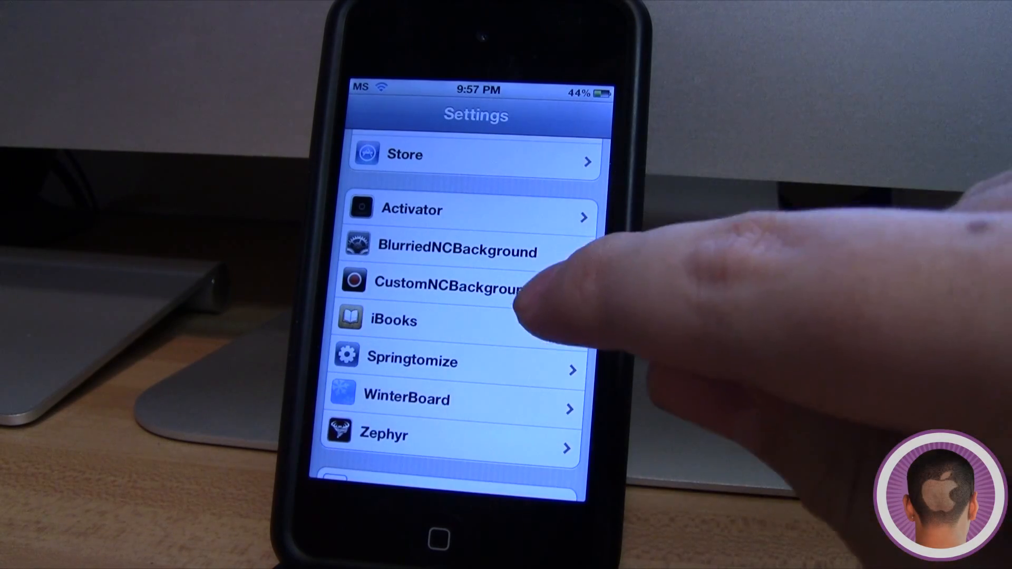
Choose a pebble-stone photo as the Notification Center background via CustomNCBackground
click(451, 285)
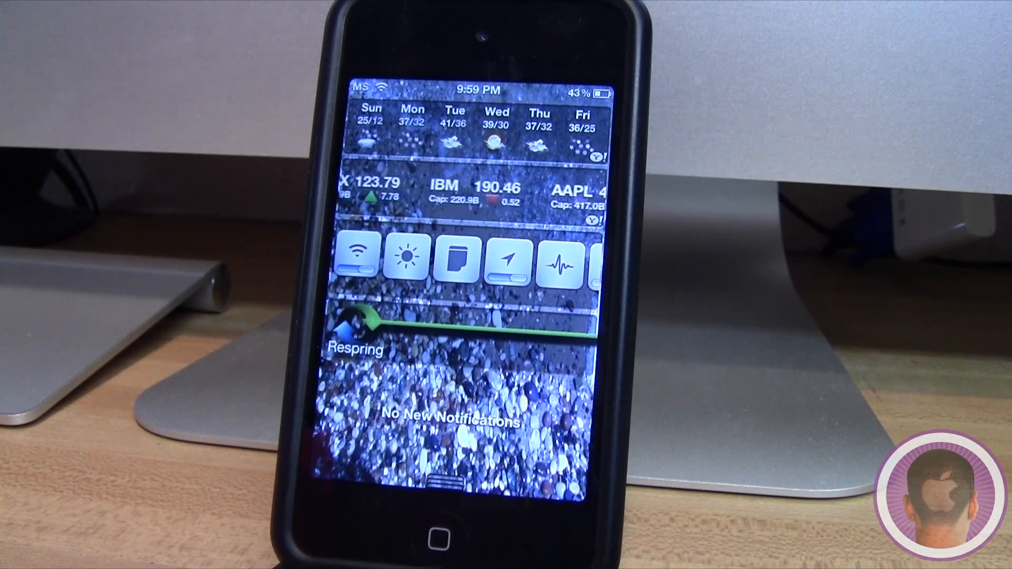
View the pebble photo background behind the Notification Center widgets
scroll(left, 3)
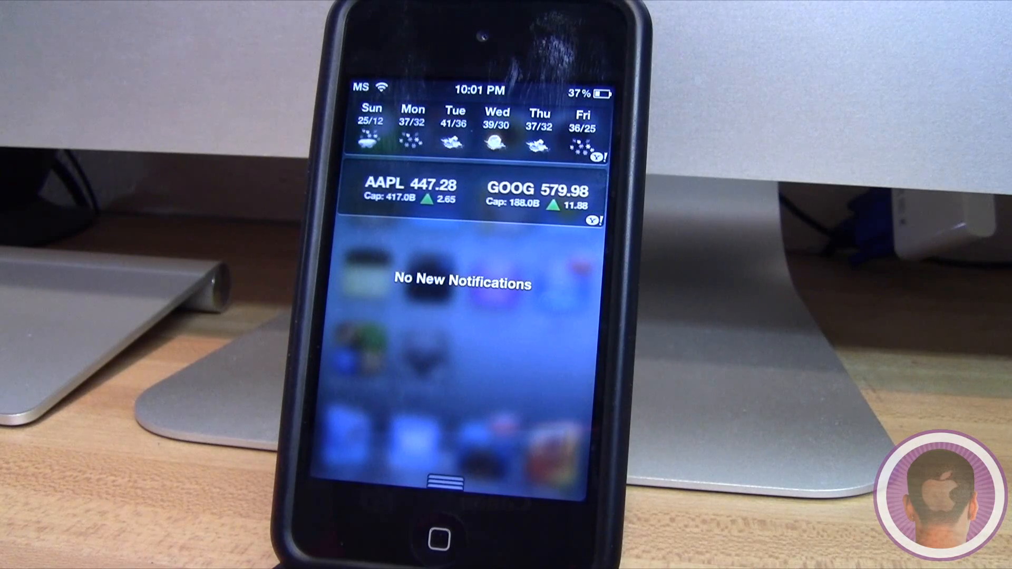
Swipe the stock ticker to NASDAQ and NFLX quotes over the blurred home-screen background
scroll(left, 3)
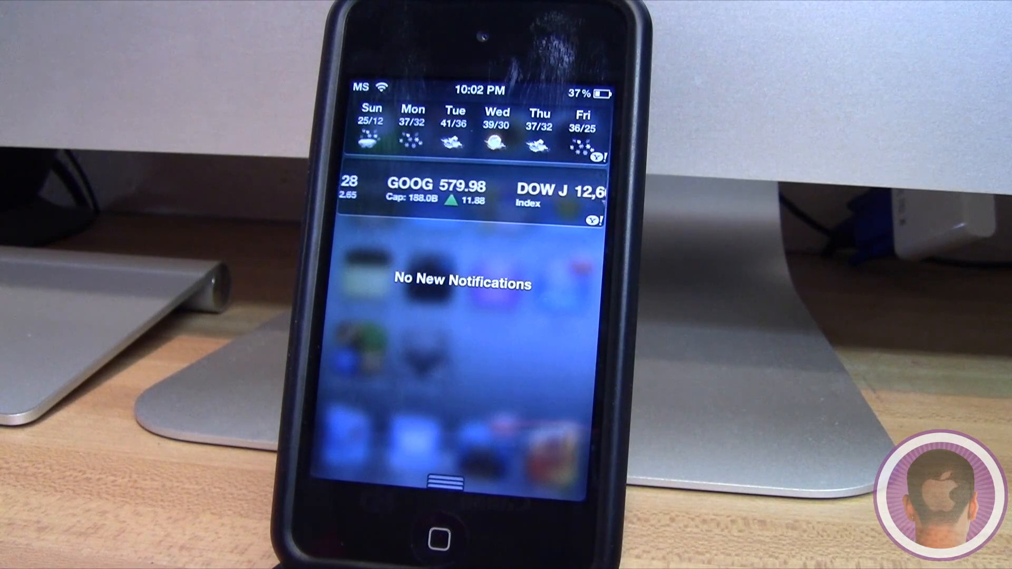
scroll(left, 3)
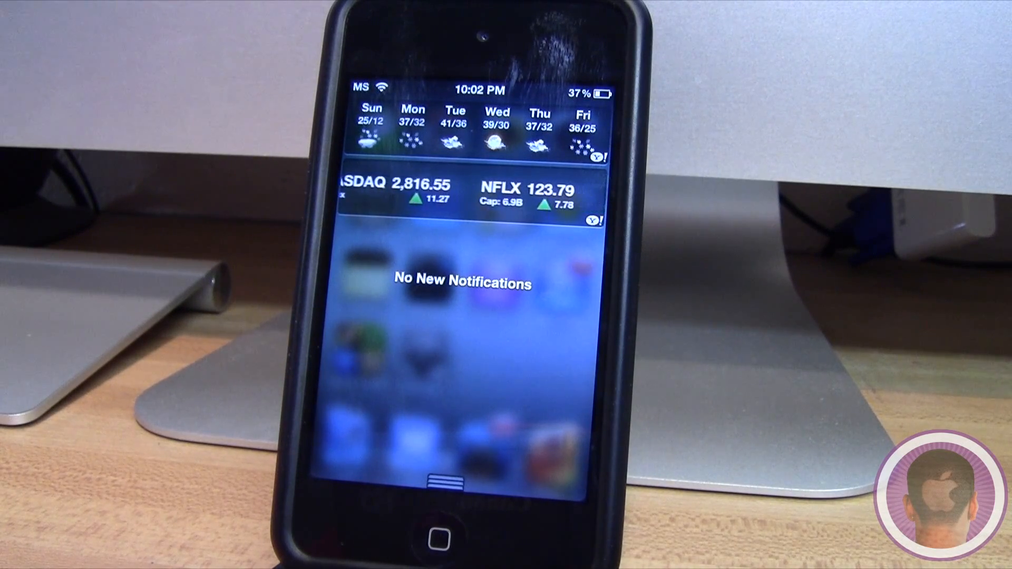